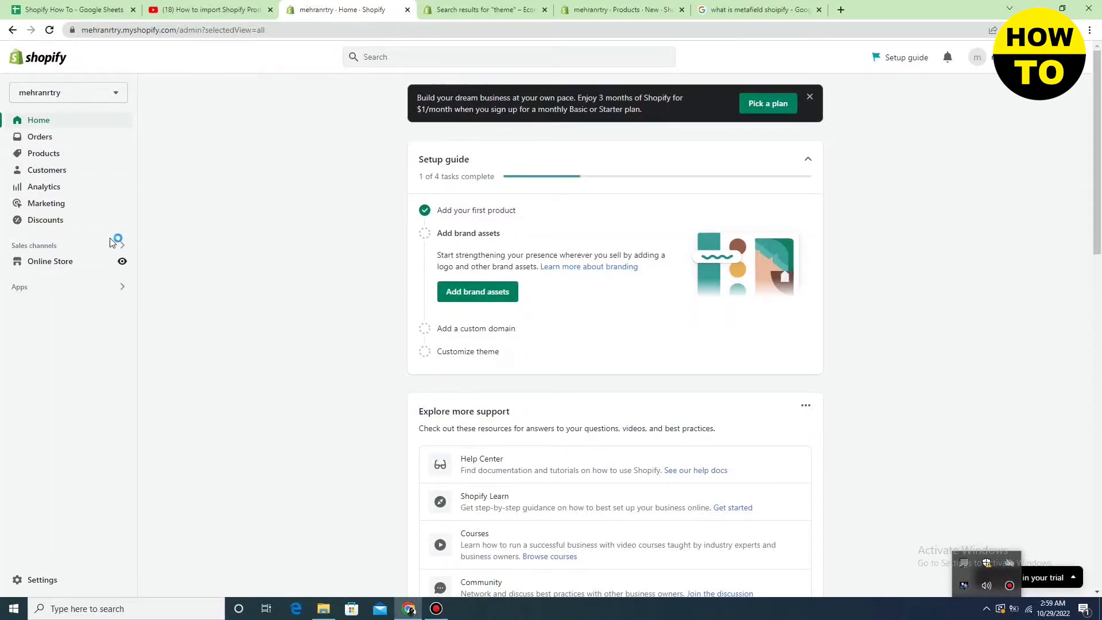
pyautogui.moveTo(40, 137)
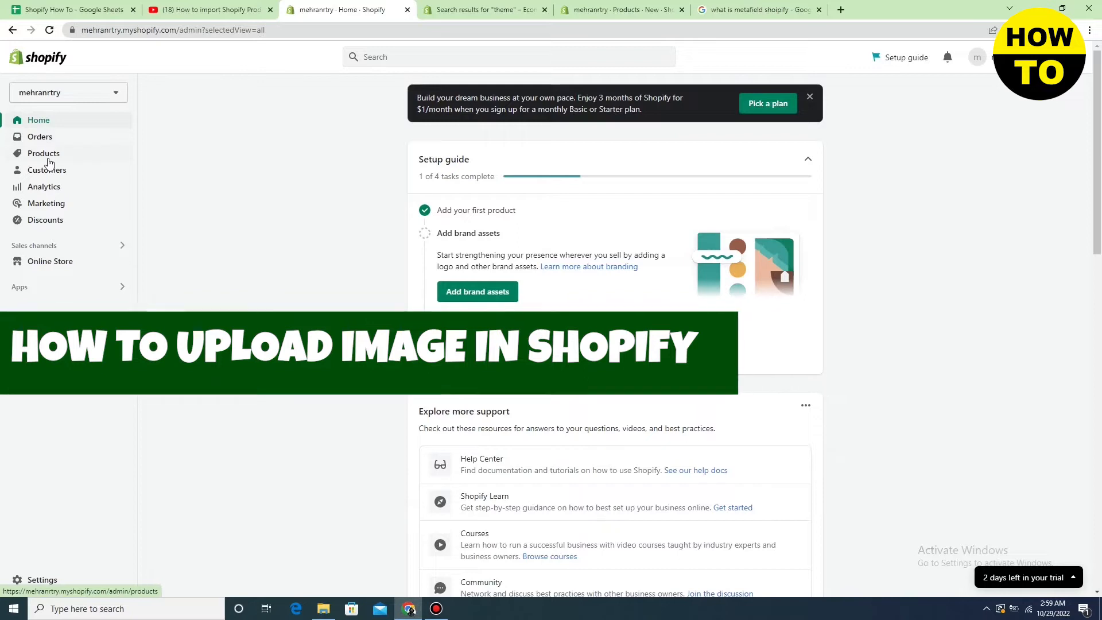
# Start a new blank product from the Products list.
pyautogui.click(42, 152)
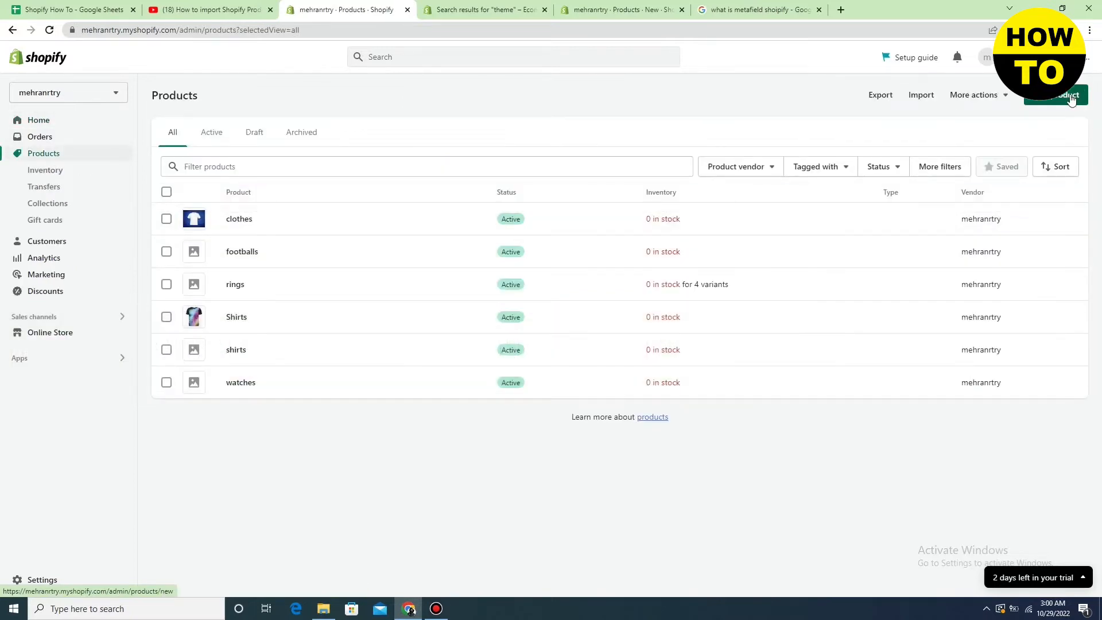
pyautogui.click(1063, 96)
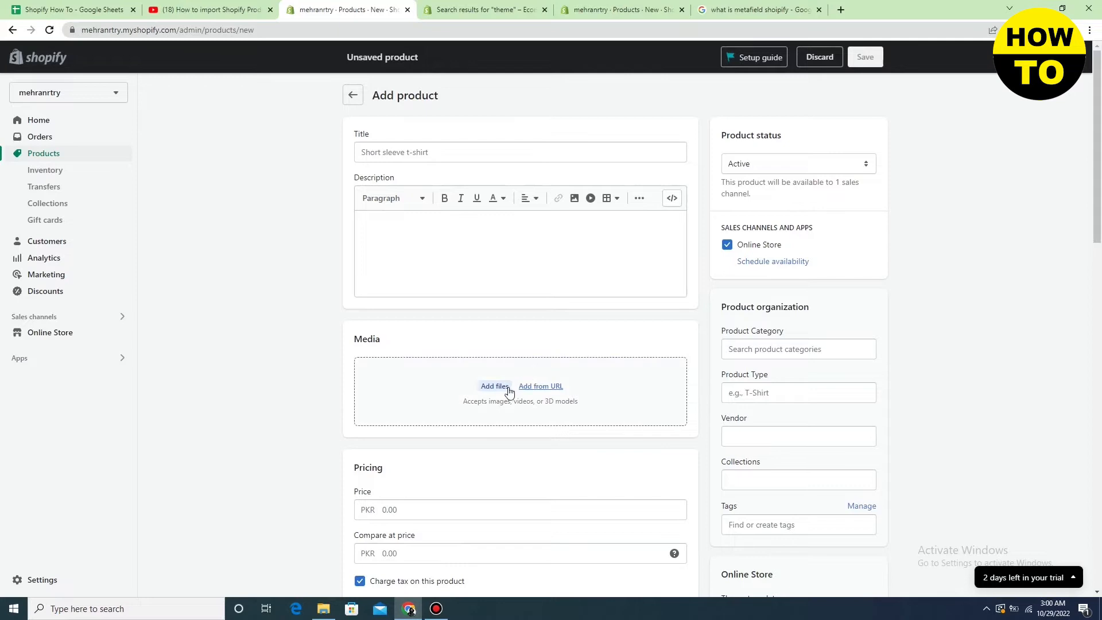
# Upload the tie-dye and white t-shirt pictures (images, k) from the Desktop as product media.
pyautogui.click(494, 386)
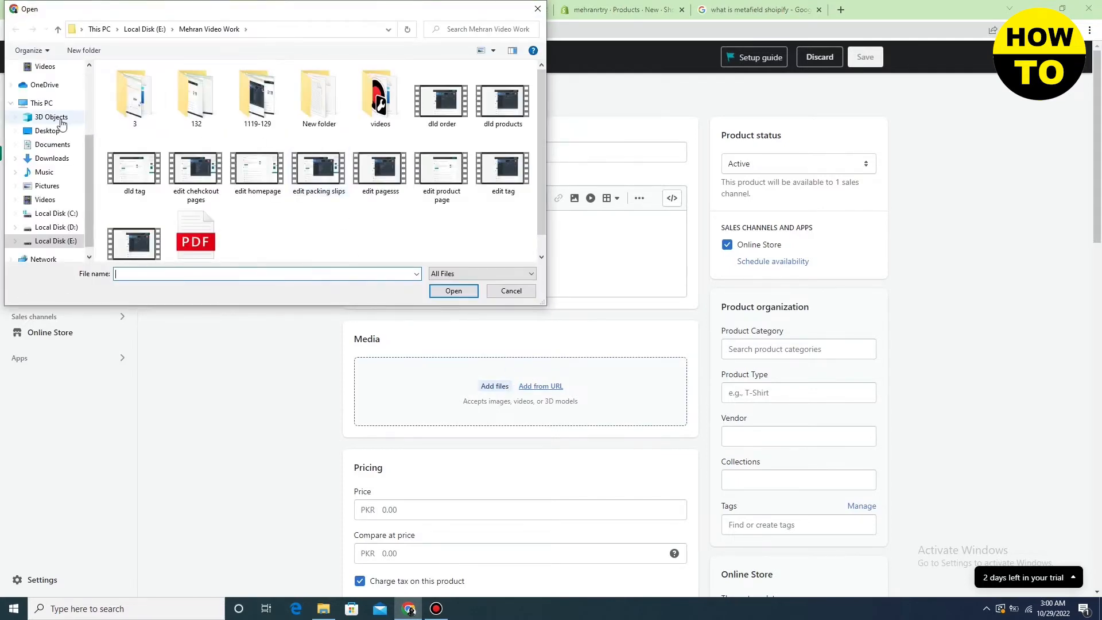
pyautogui.click(46, 131)
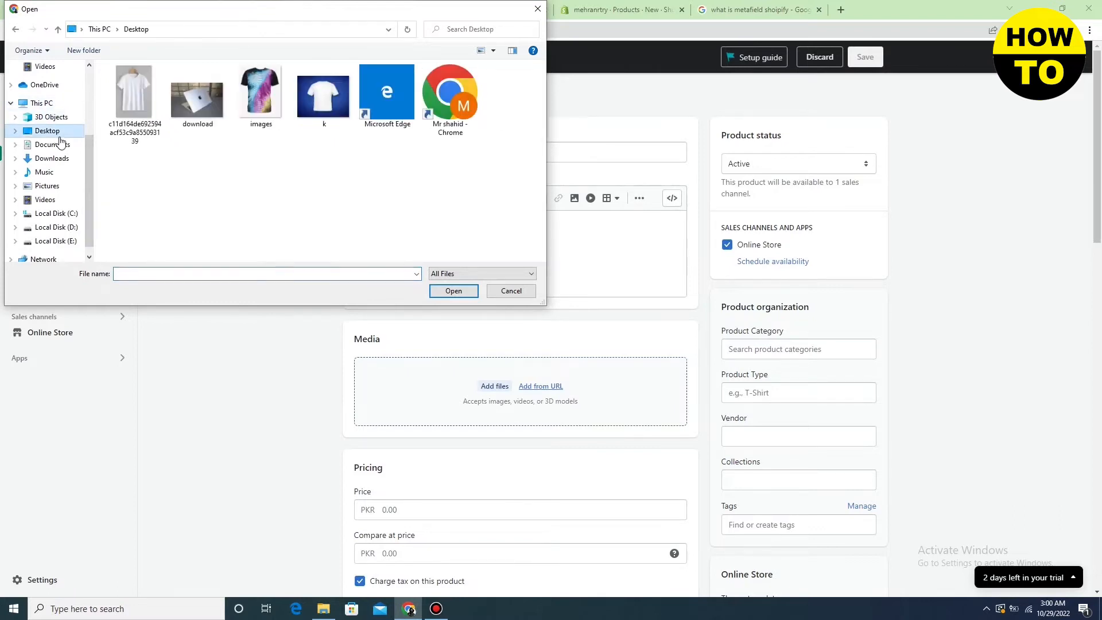
pyautogui.click(261, 97)
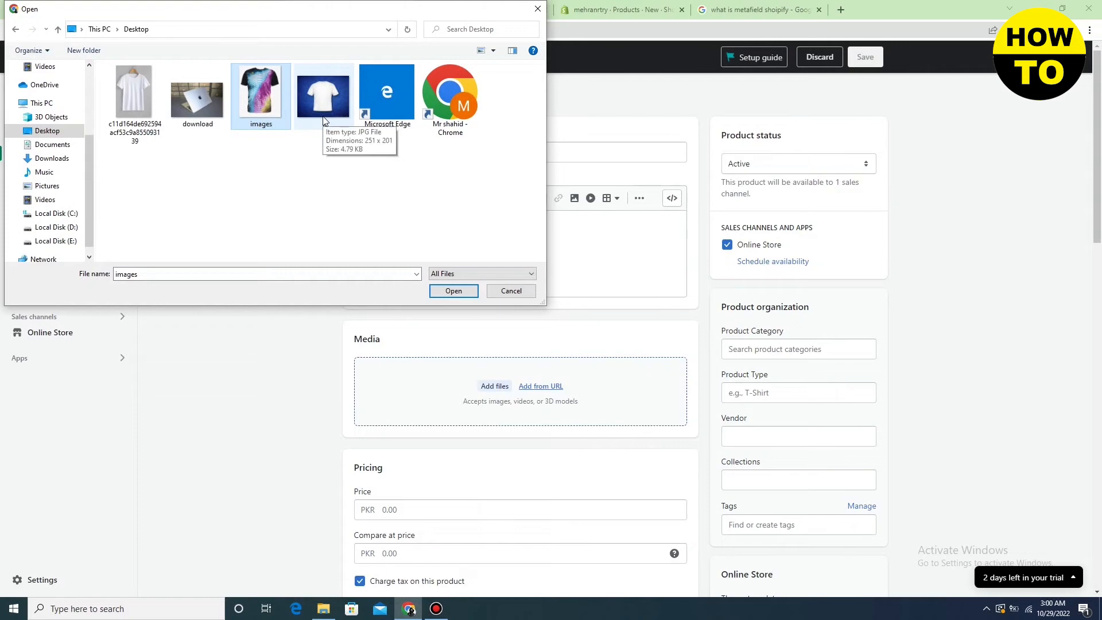
pyautogui.click(323, 92)
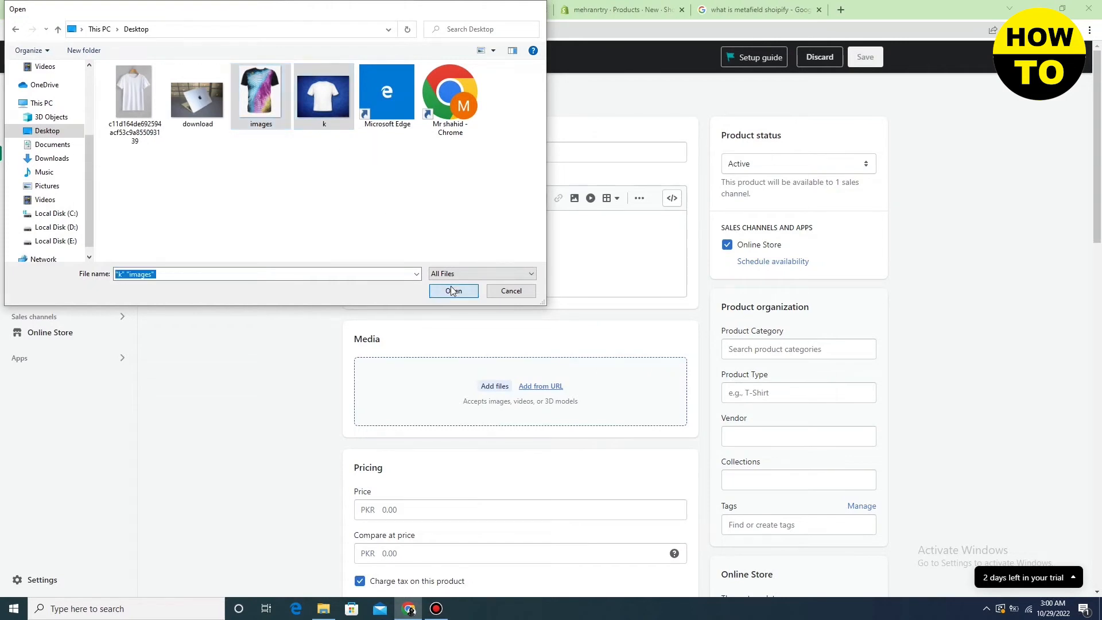
pyautogui.click(453, 290)
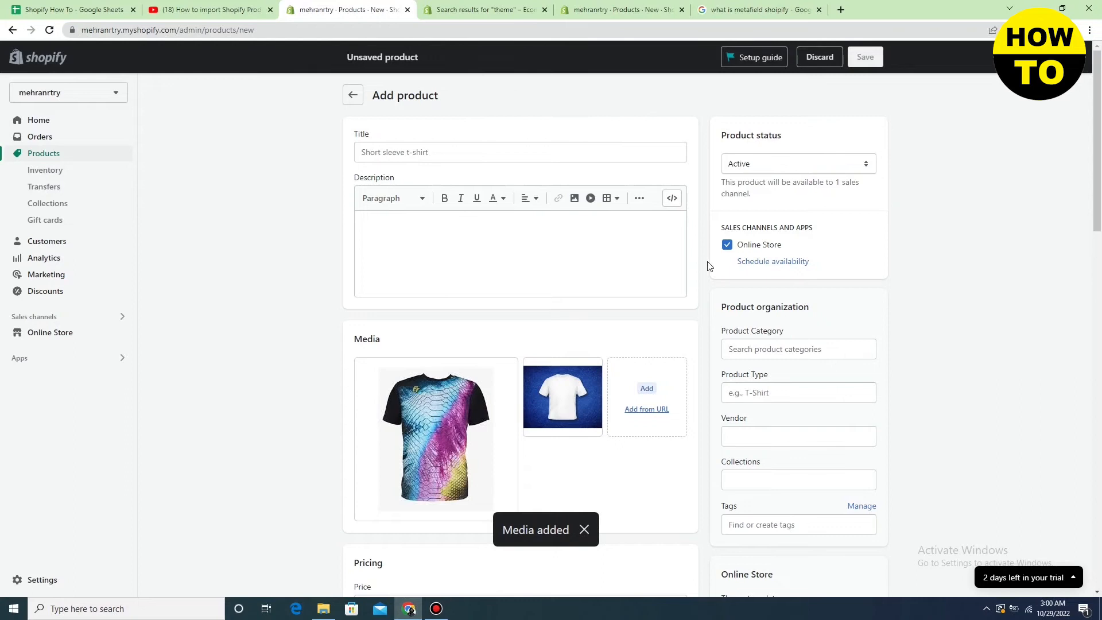
pyautogui.moveTo(563, 396)
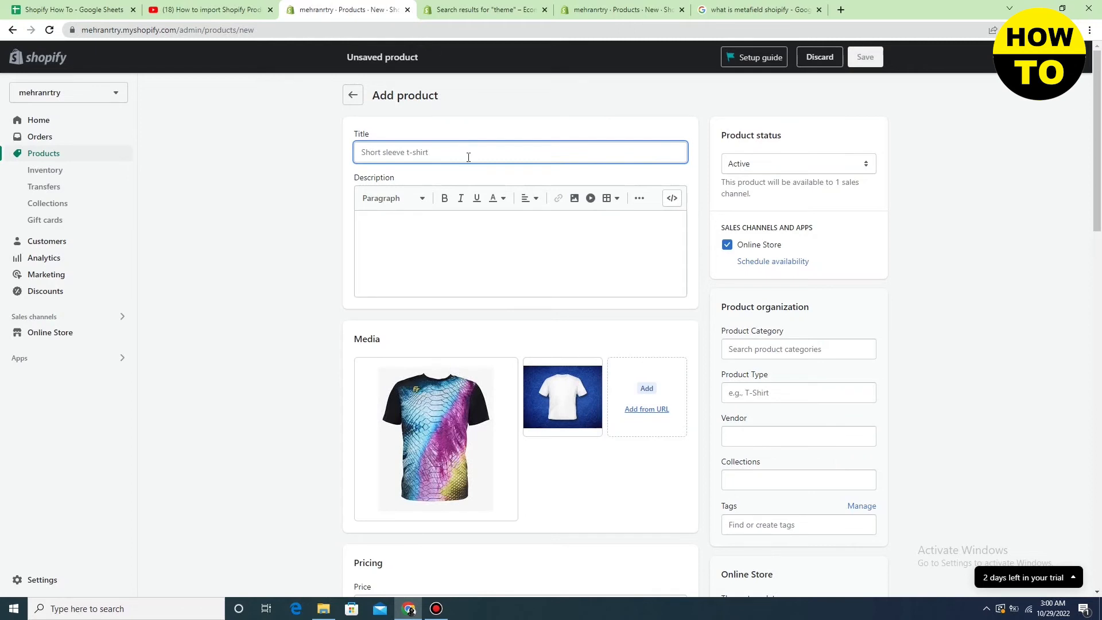
# Title the product 'DFDSF' and save it as an active product.
pyautogui.write('DFDSF')
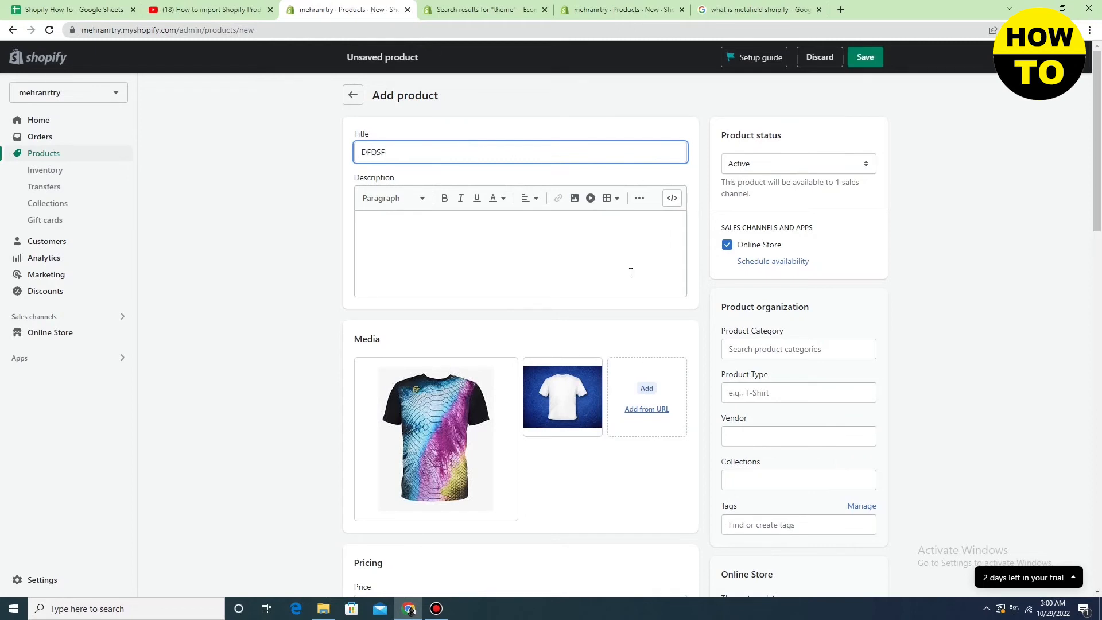
pyautogui.click(864, 57)
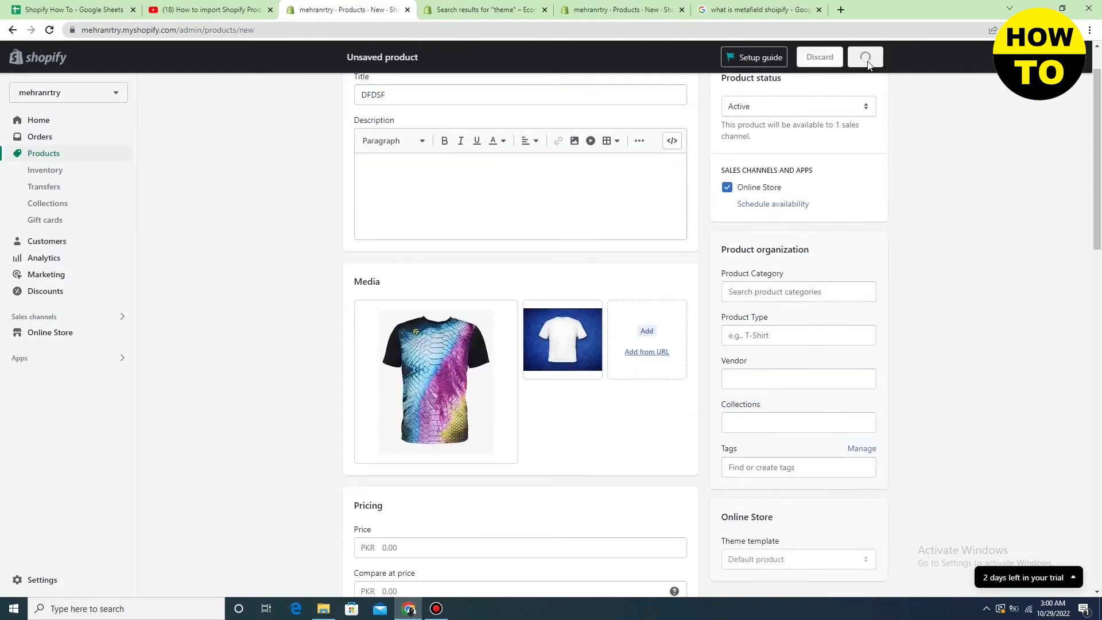
pyautogui.click(797, 290)
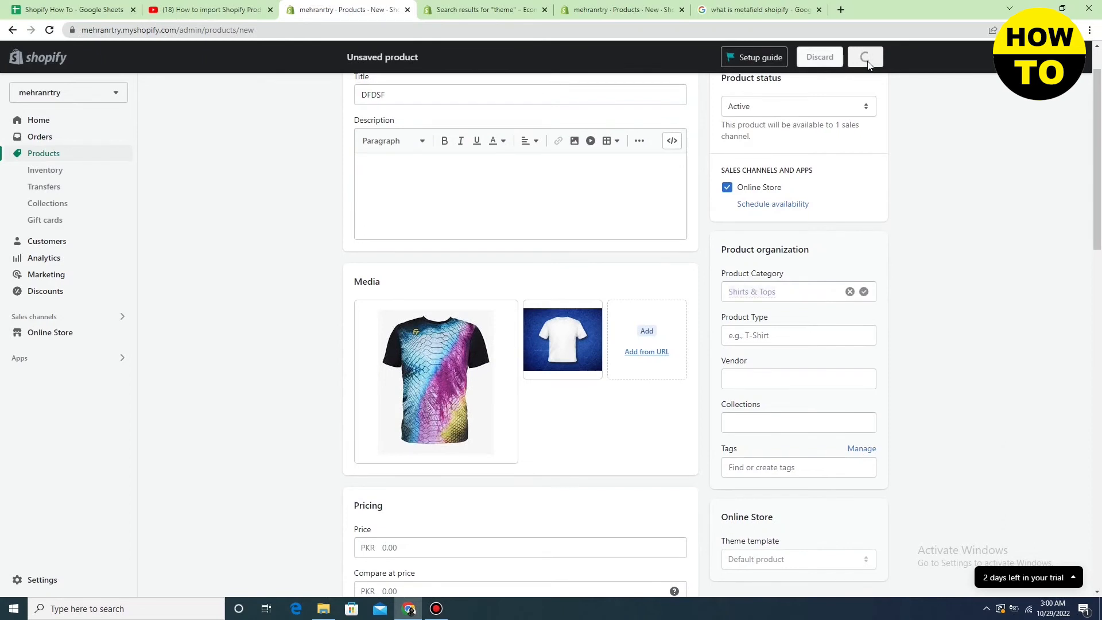
pyautogui.click(866, 57)
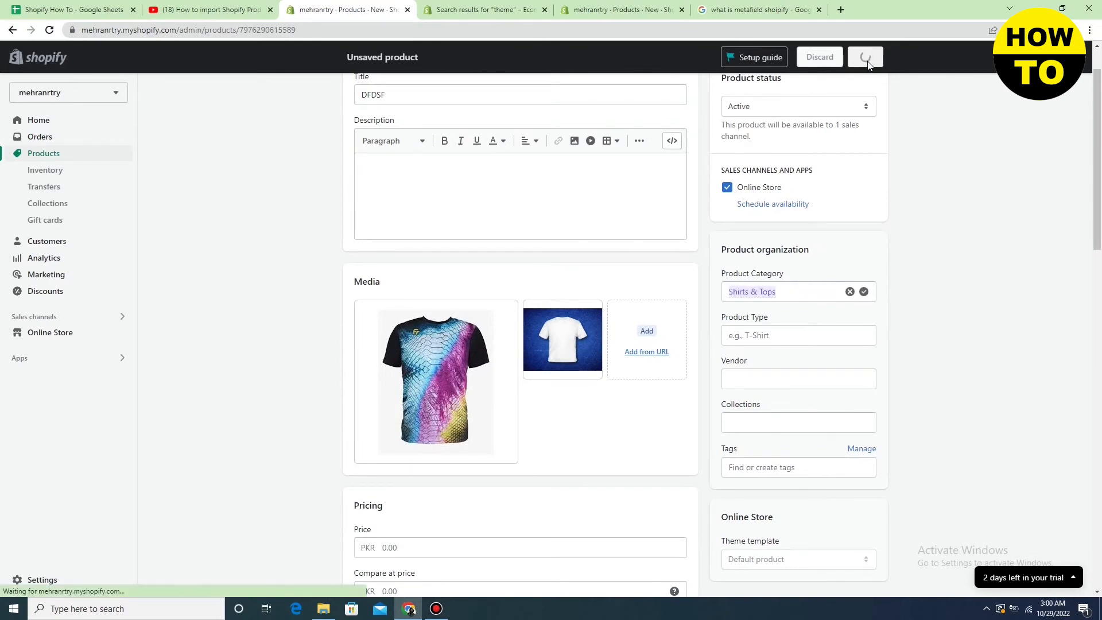
pyautogui.click(865, 57)
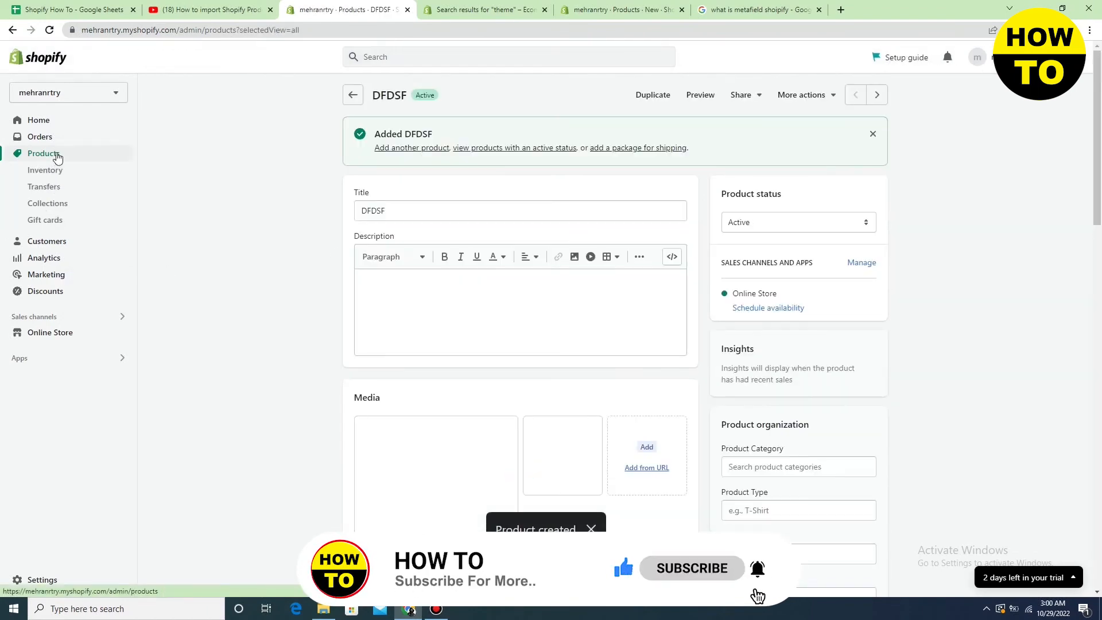
# Return to the products list showing DFDSF with its t-shirt thumbnail.
pyautogui.click(42, 152)
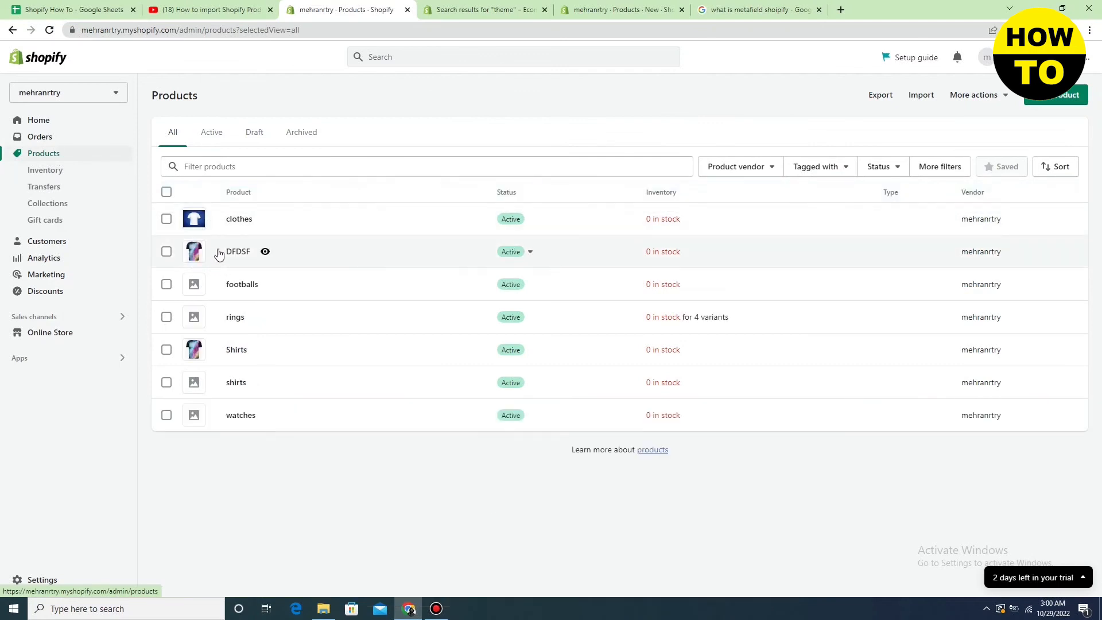
pyautogui.moveTo(231, 459)
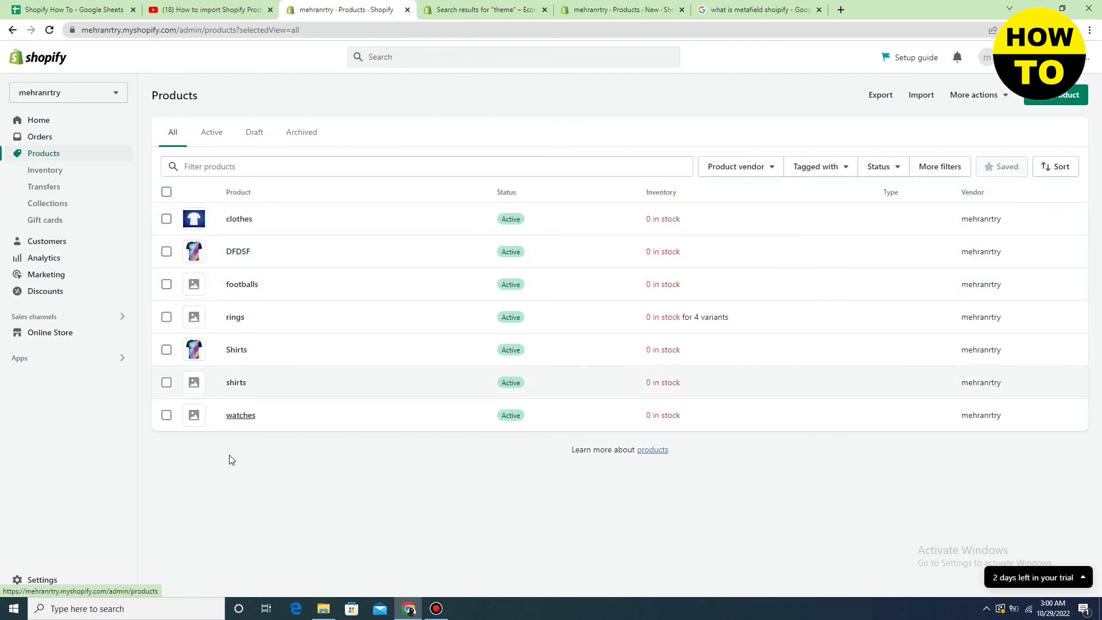
pyautogui.moveTo(209, 459)
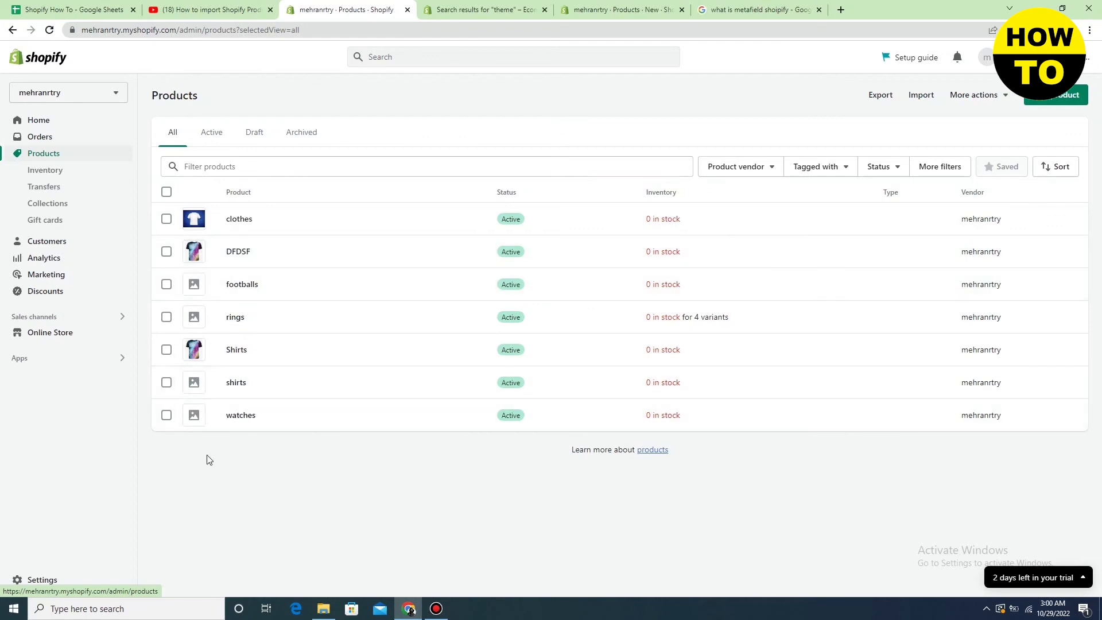